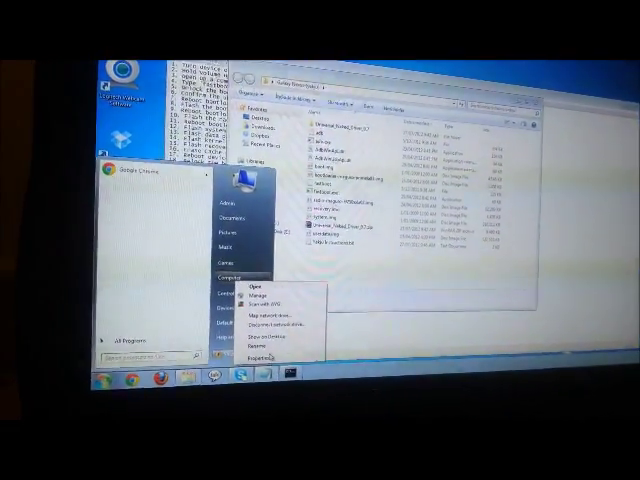
Open the System window for this computer from Computer's right-click Properties.
click(256, 354)
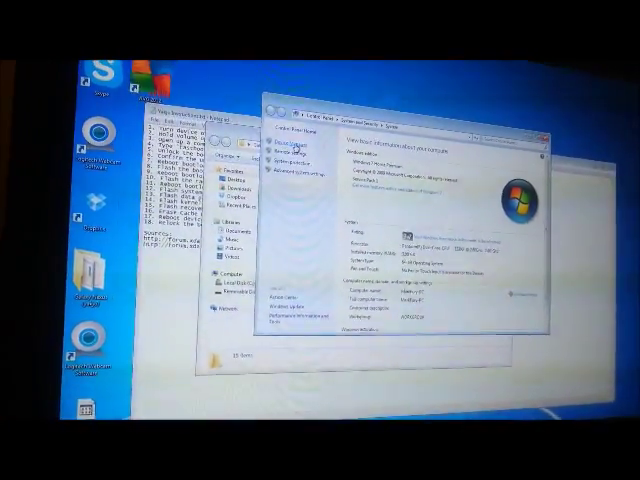